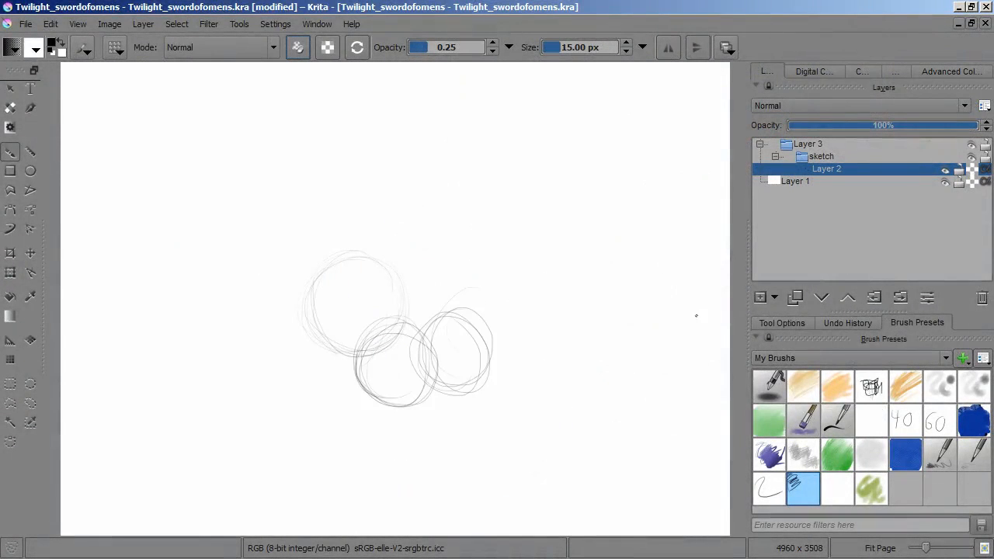
Draw the pony's head, eye and sword hilt over the rough circles on new sketch layers.
left_click_drag(435, 333, 559, 451)
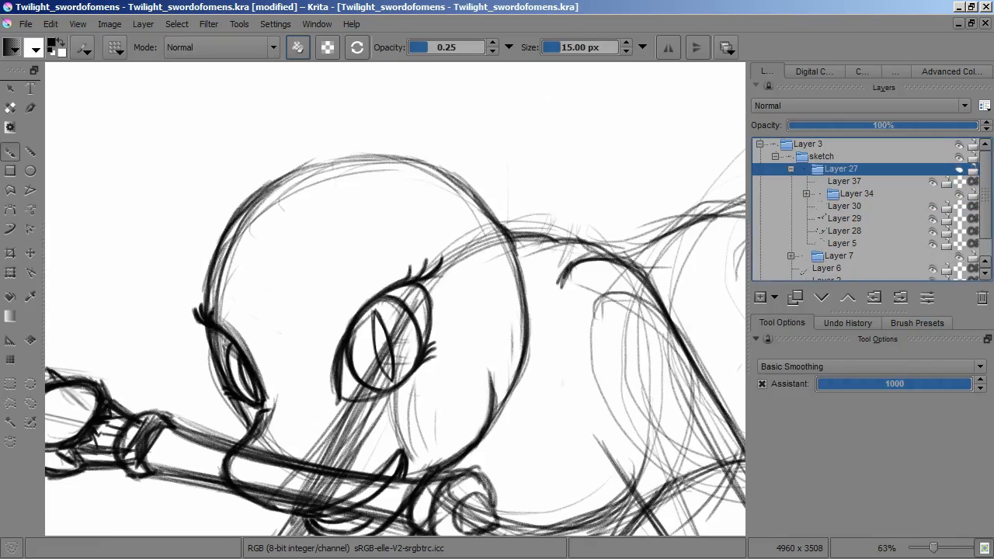
Rough in the pony's ears, mane, body and legs on Layers 38–44 after widening the canvas.
left_click(843, 181)
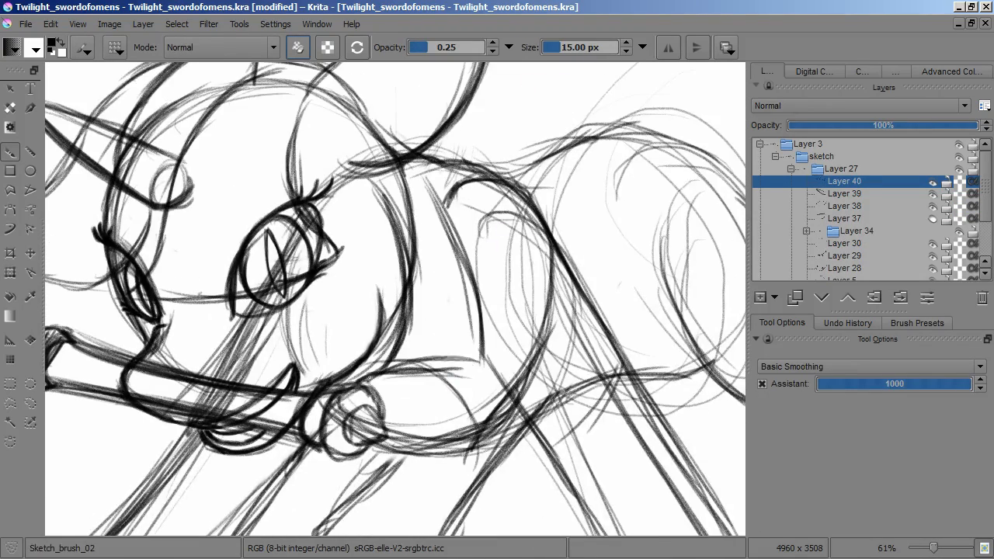
scroll("down", 3)
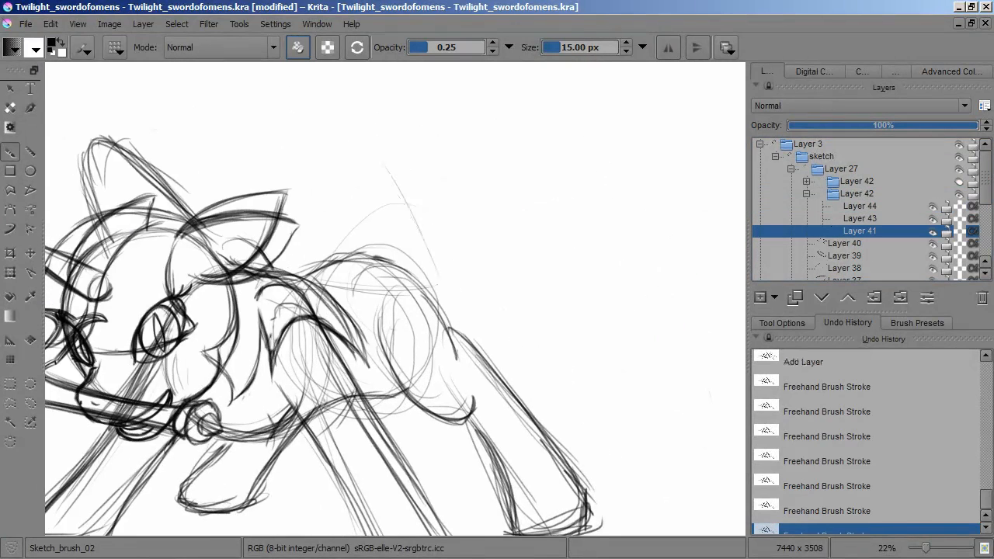
Paint over the sketch group's transparency mask to hide nearly all the pony sketch.
left_click_drag(288, 163, 629, 179)
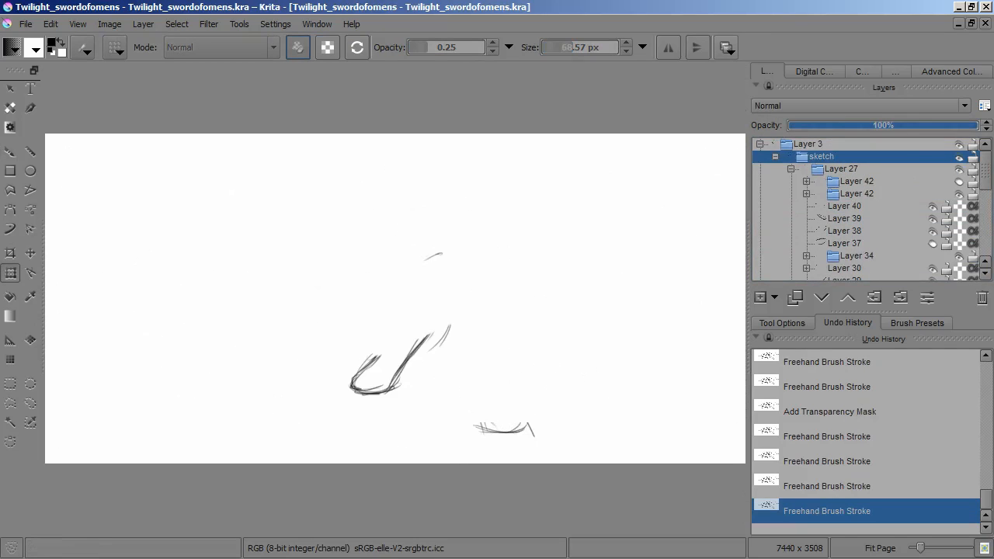
Add a filter layer to tint the rough sketch red.
left_click(760, 298)
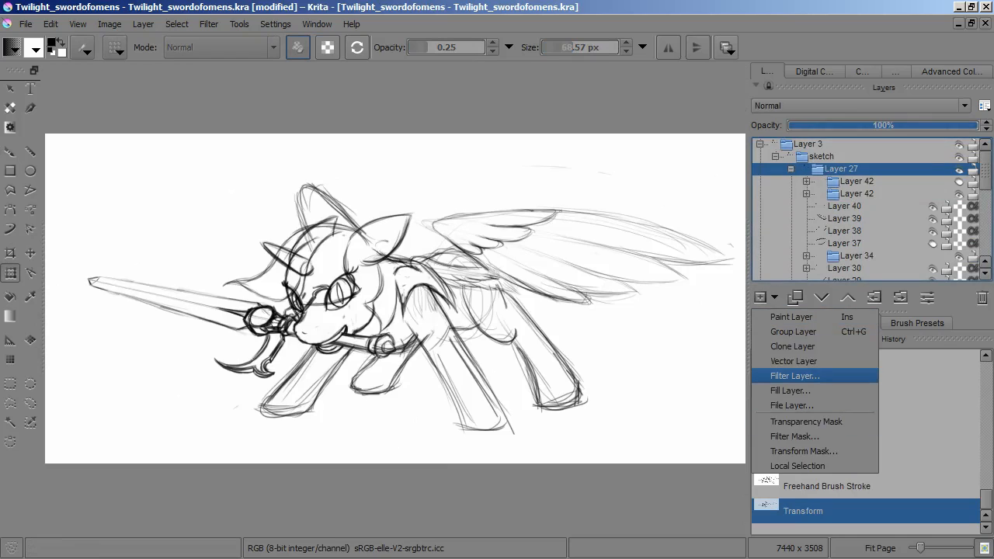
left_click(793, 376)
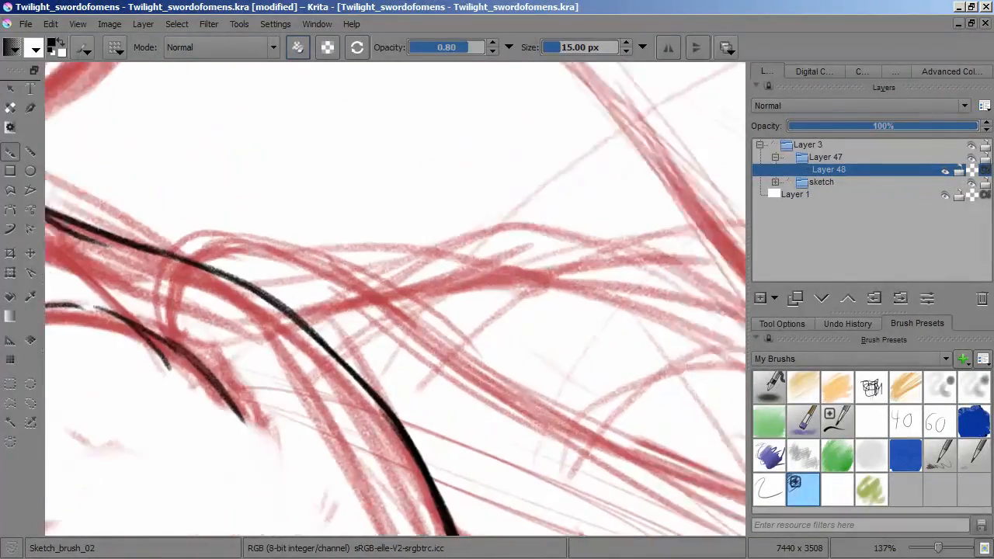
left_click(759, 298)
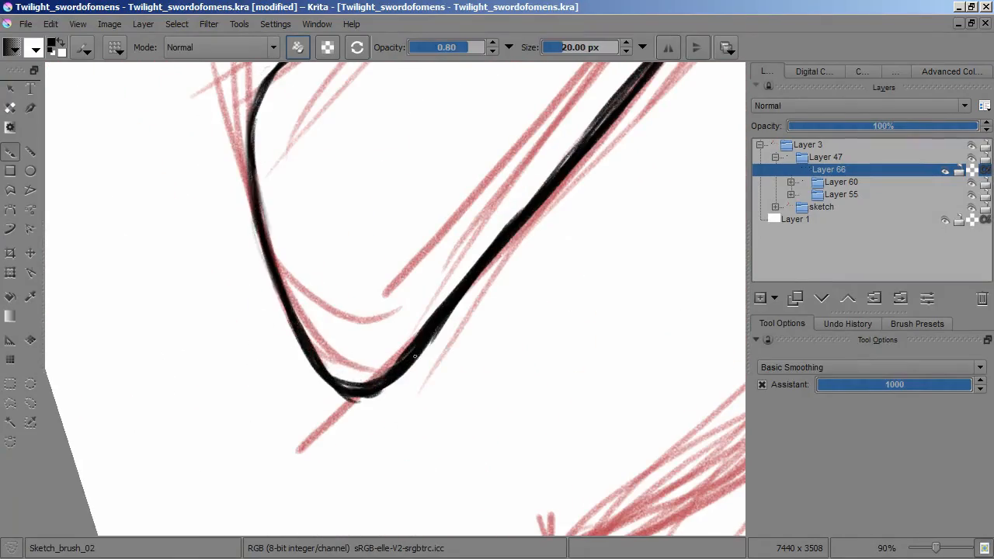
Ink black curves on Layers 69–71 in group Layer 68, ending on Layer 70.
scroll("down", 3)
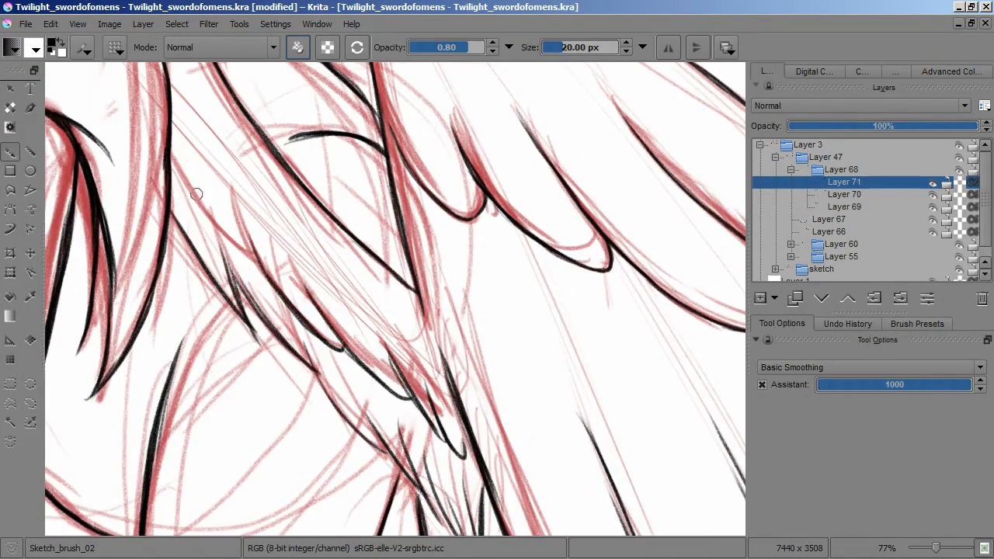
left_click(843, 194)
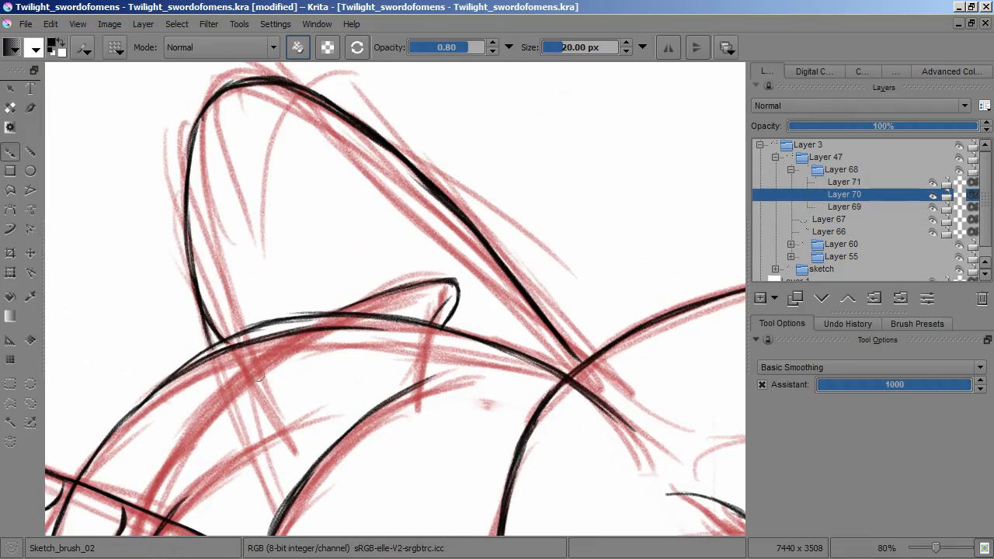